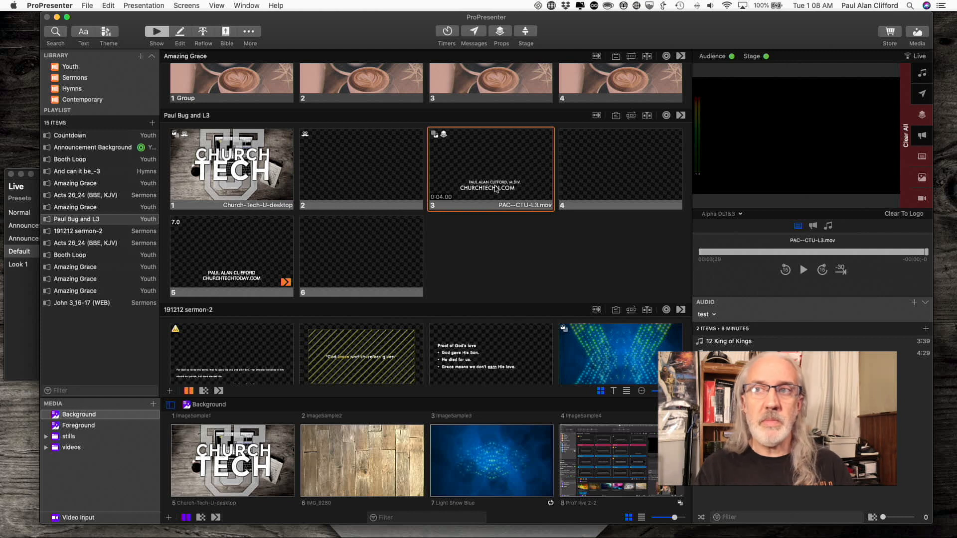
{"action": "mouse_move", "coordinate": [550, 282]}
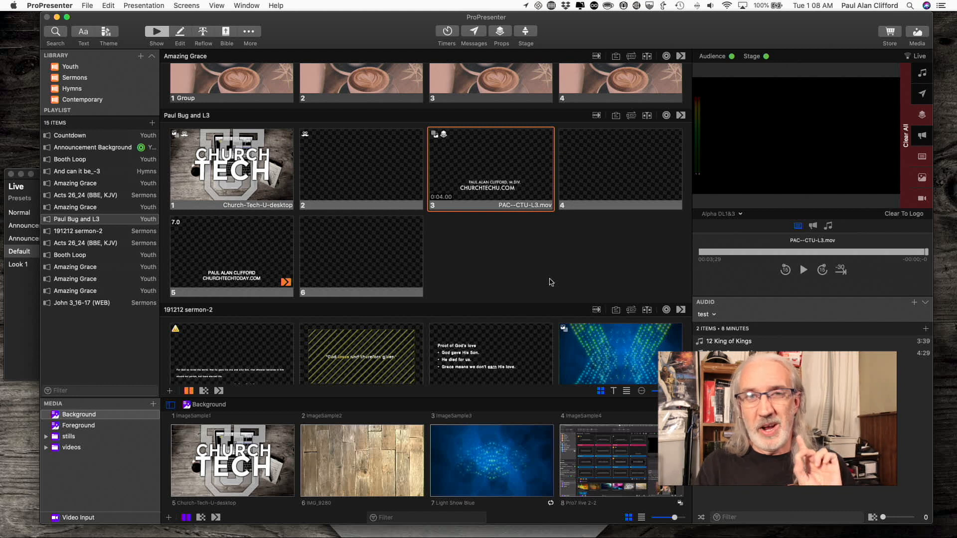
{"action": "mouse_move", "coordinate": [452, 126]}
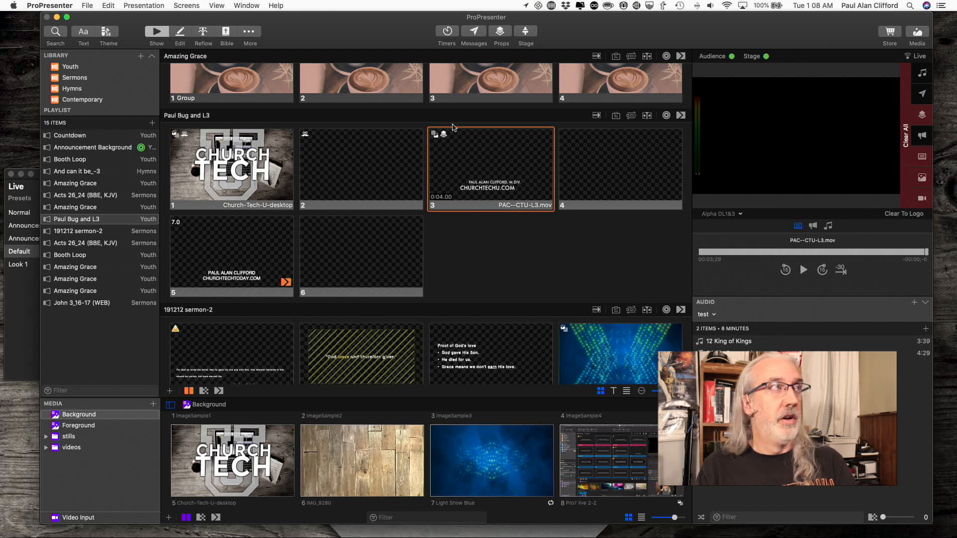
Open ProPresenter's Preferences window from the application menu.
{"action": "left_click", "coordinate": [48, 5]}
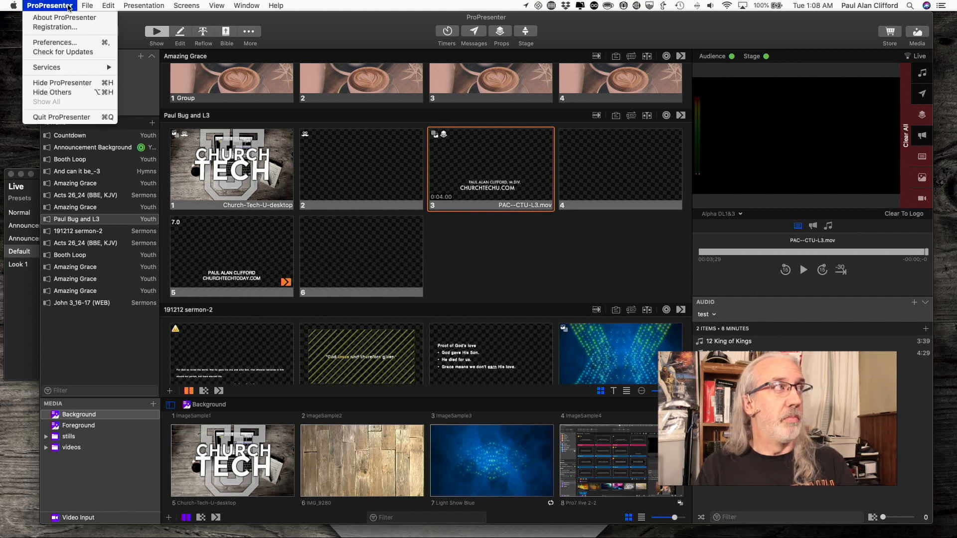
{"action": "left_click", "coordinate": [50, 41]}
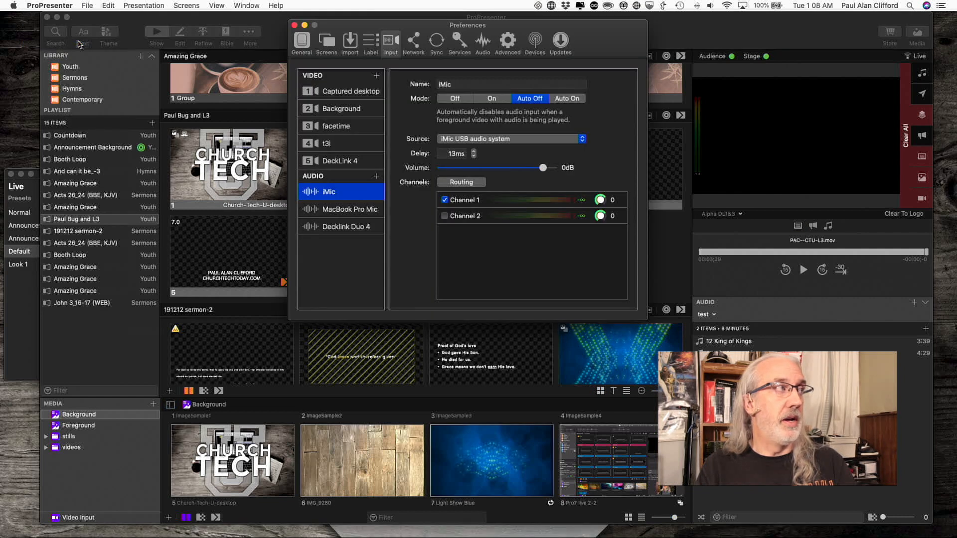
{"action": "mouse_move", "coordinate": [496, 131]}
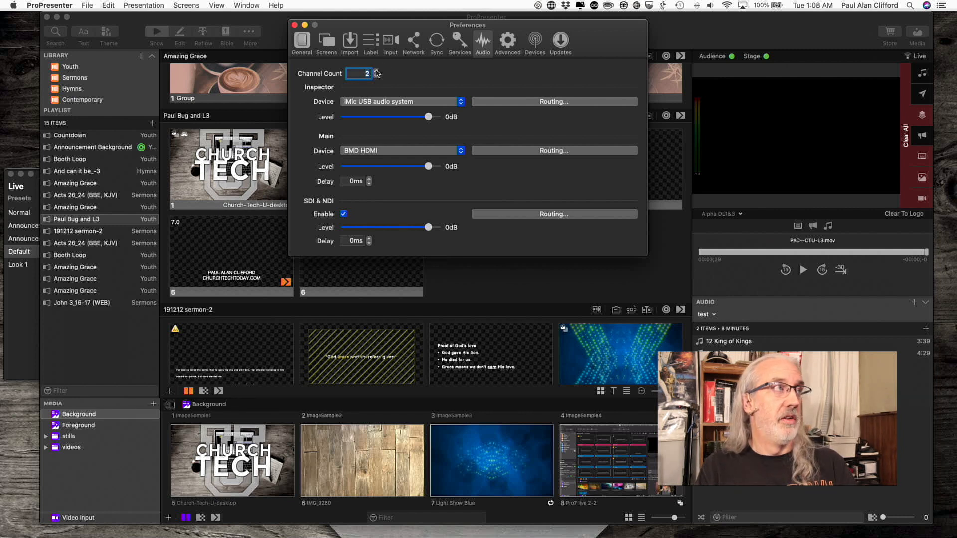
Raise the output channel count to 4 for the Inspector, Main and SDI & NDI outputs.
{"action": "left_click", "coordinate": [373, 70]}
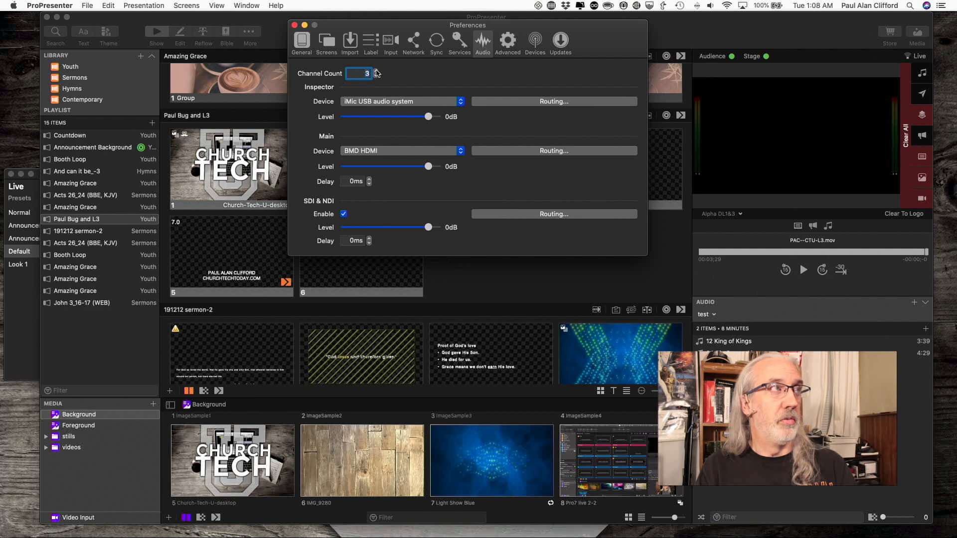
{"action": "left_click", "coordinate": [374, 71]}
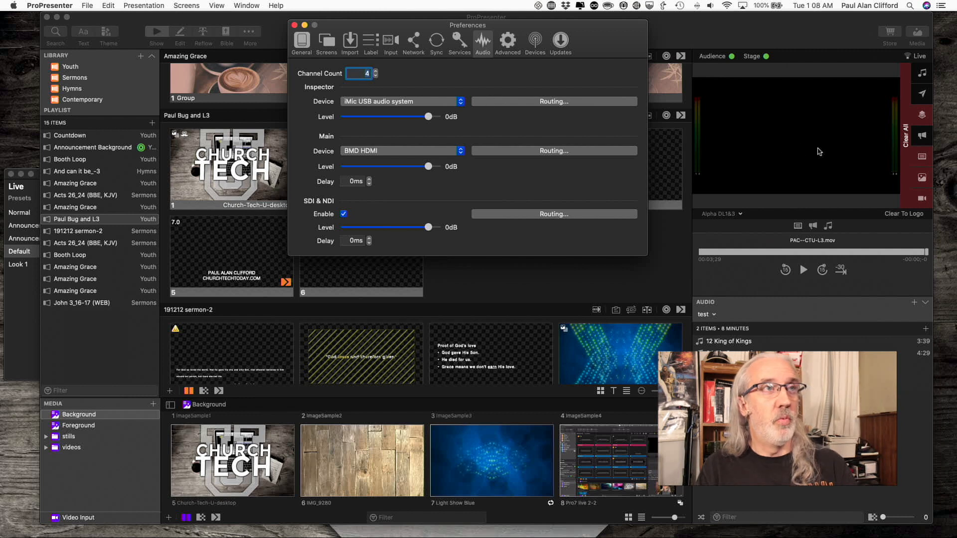
{"action": "mouse_move", "coordinate": [455, 68]}
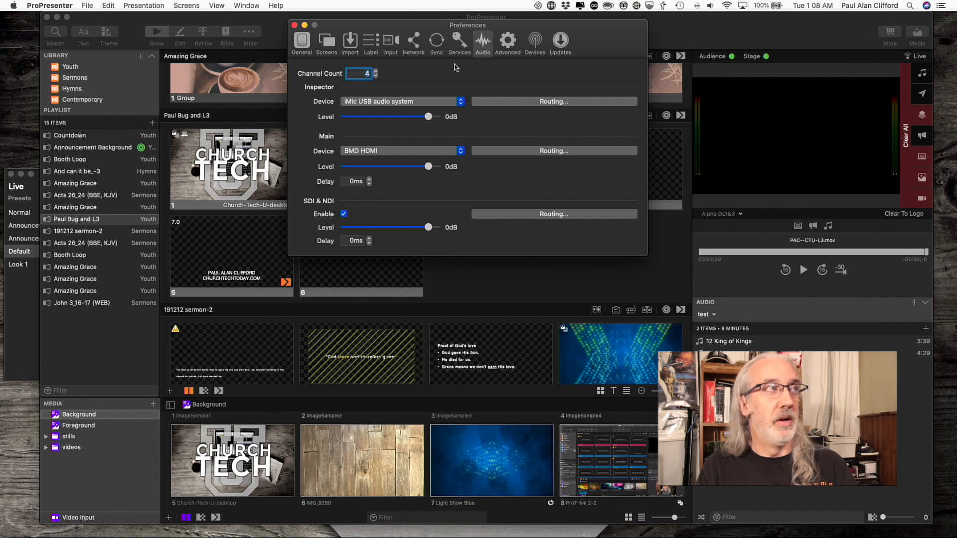
{"action": "left_click", "coordinate": [375, 76]}
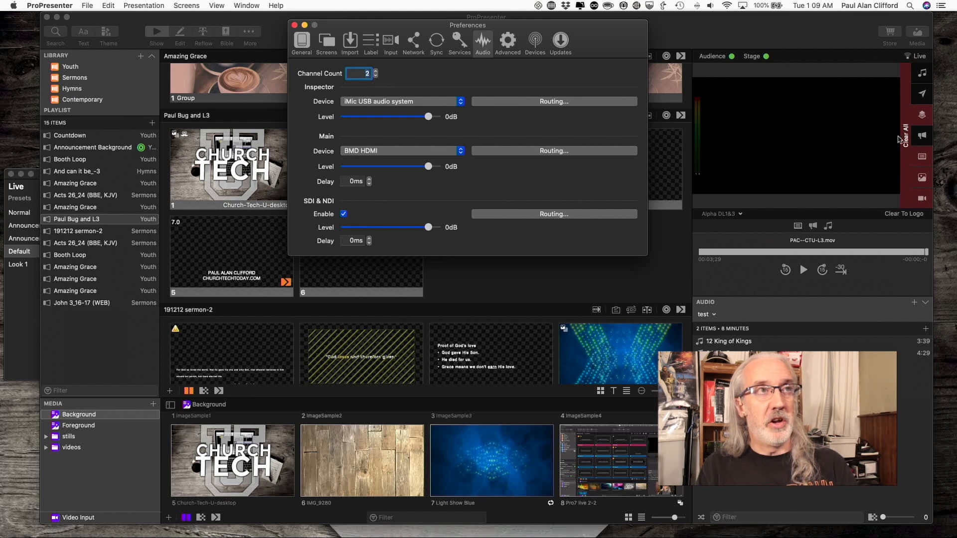
{"action": "left_click", "coordinate": [377, 69]}
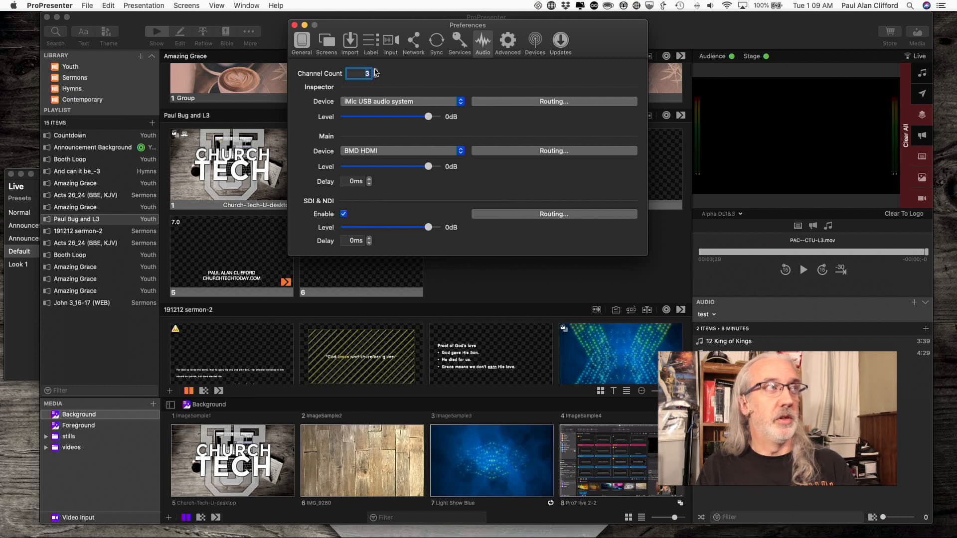
{"action": "left_click", "coordinate": [370, 71]}
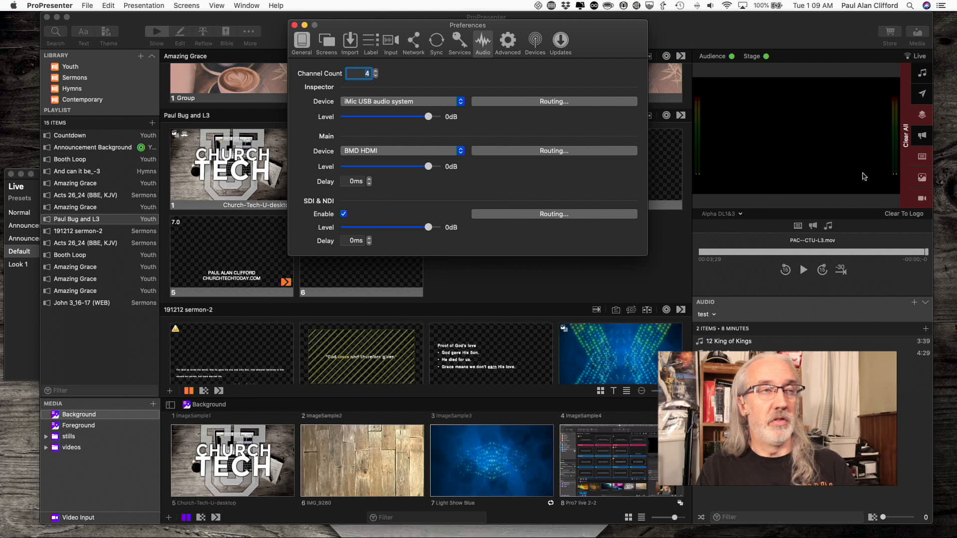
{"action": "mouse_move", "coordinate": [823, 152]}
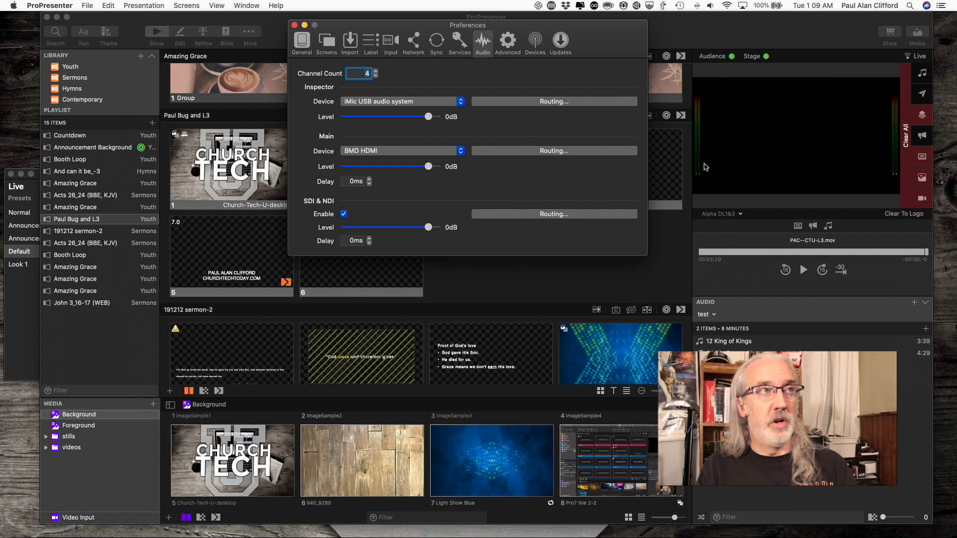
{"action": "mouse_move", "coordinate": [901, 179]}
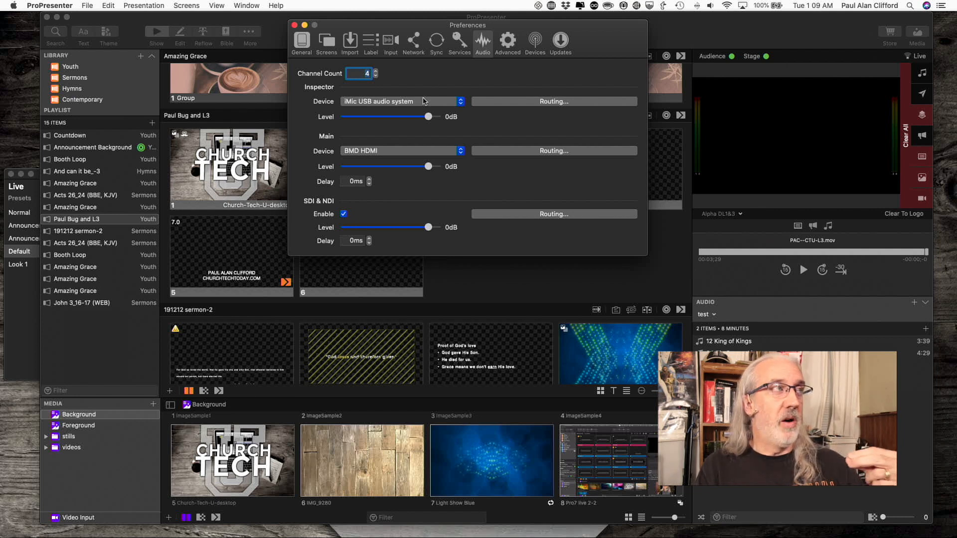
{"action": "mouse_move", "coordinate": [317, 93]}
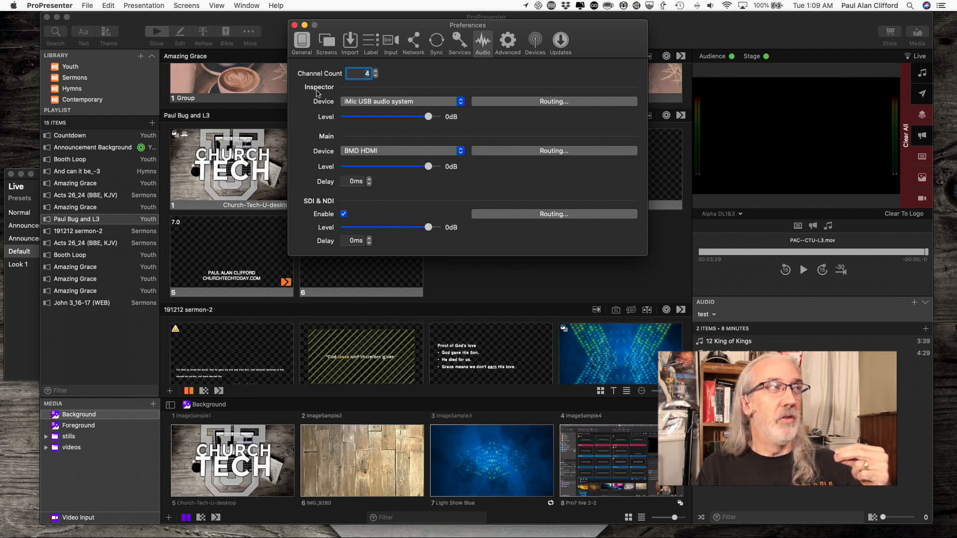
{"action": "mouse_move", "coordinate": [510, 120]}
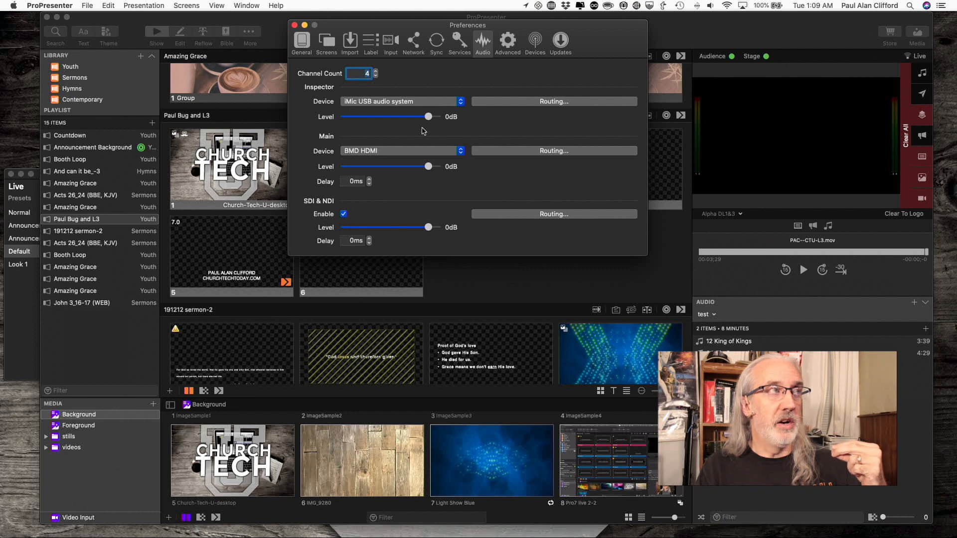
{"action": "mouse_move", "coordinate": [482, 117]}
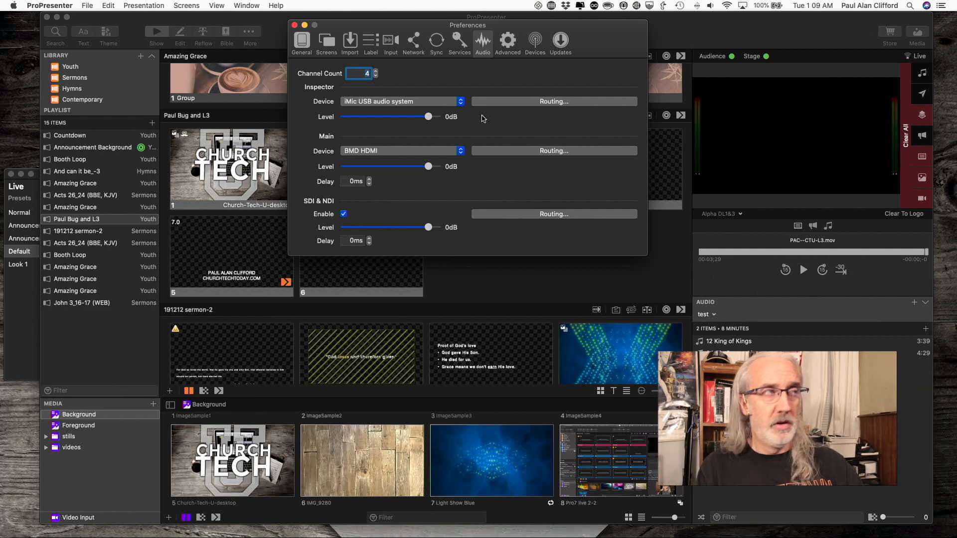
{"action": "mouse_move", "coordinate": [437, 87]}
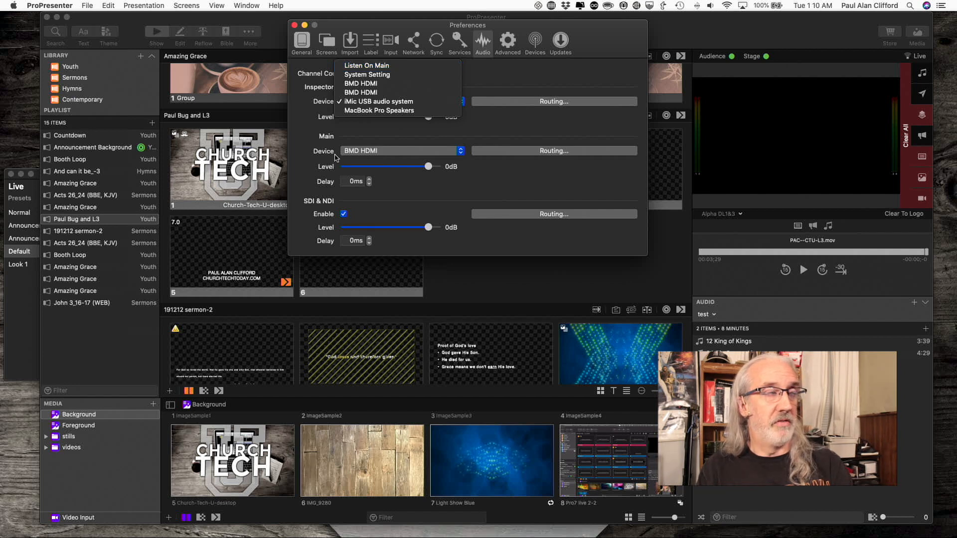
{"action": "mouse_move", "coordinate": [366, 74]}
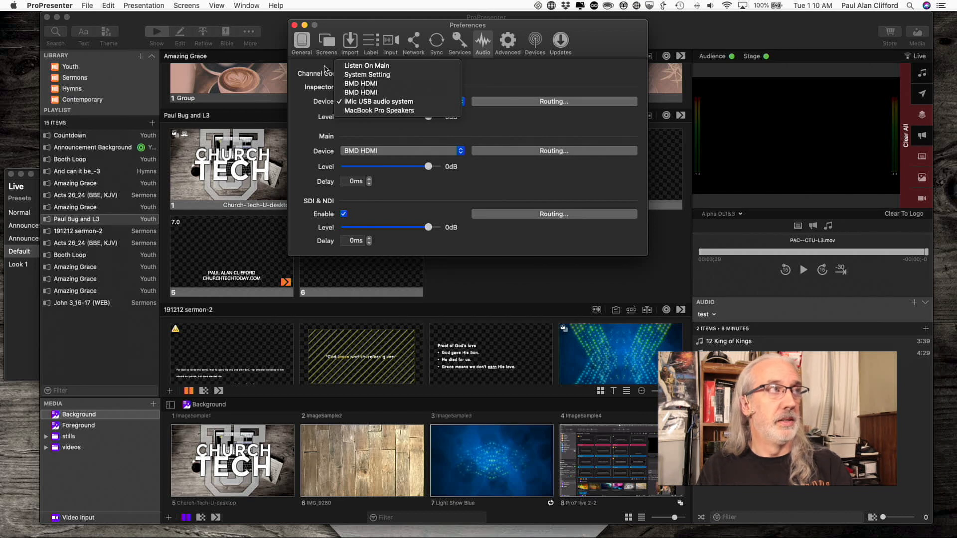
{"action": "mouse_move", "coordinate": [361, 83]}
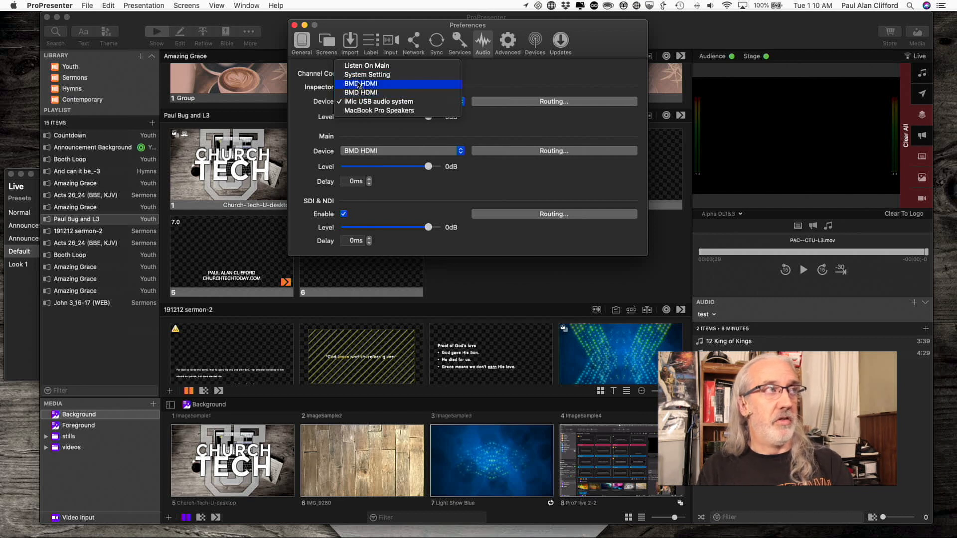
{"action": "mouse_move", "coordinate": [379, 102]}
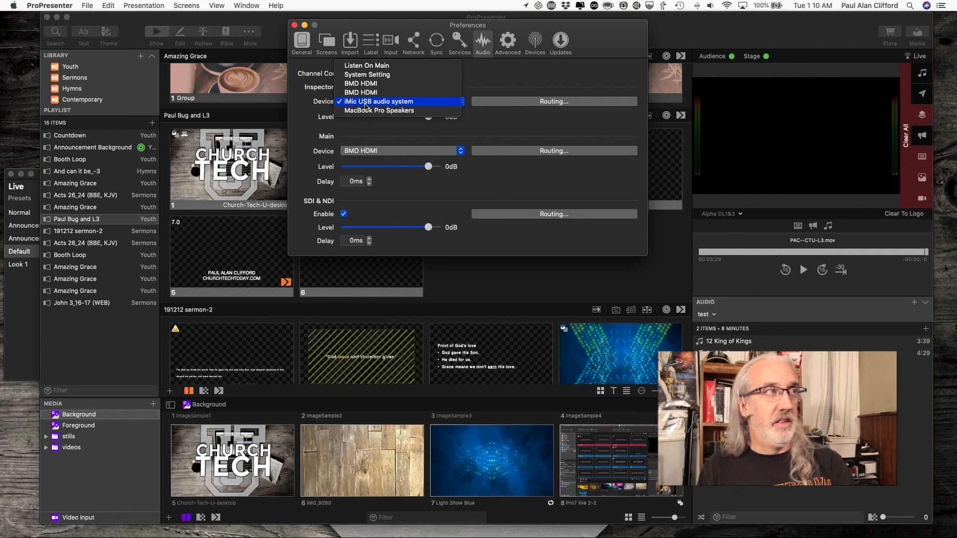
{"action": "mouse_move", "coordinate": [364, 113]}
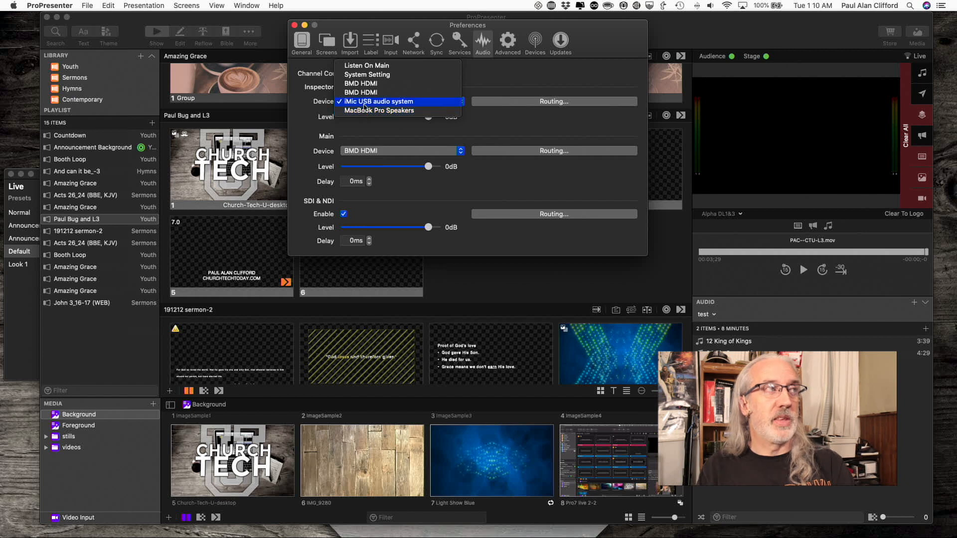
{"action": "left_click", "coordinate": [376, 102]}
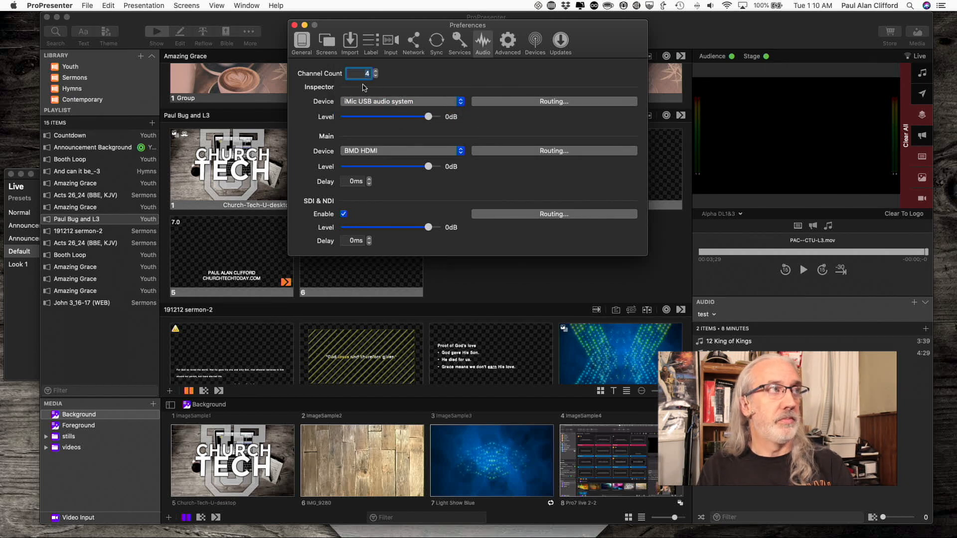
{"action": "mouse_move", "coordinate": [382, 120]}
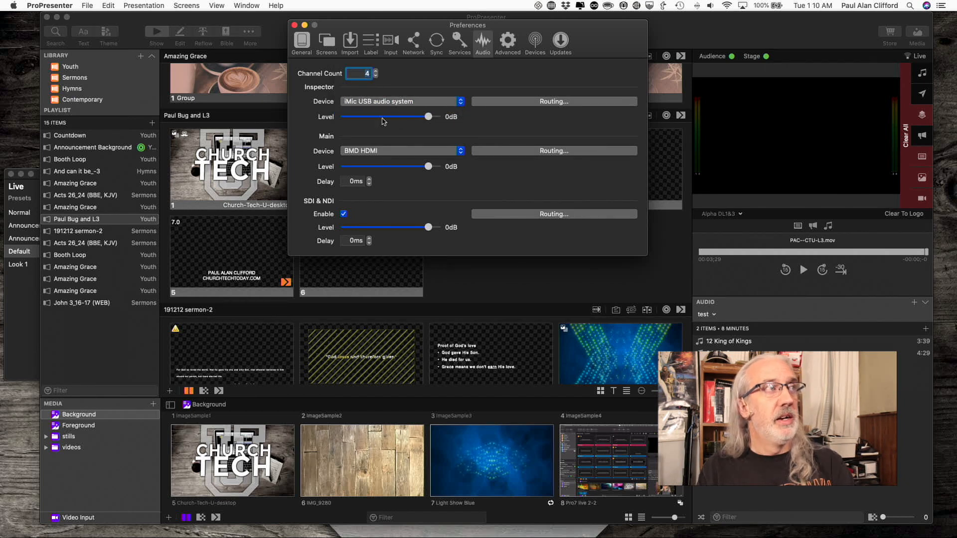
{"action": "mouse_move", "coordinate": [472, 113]}
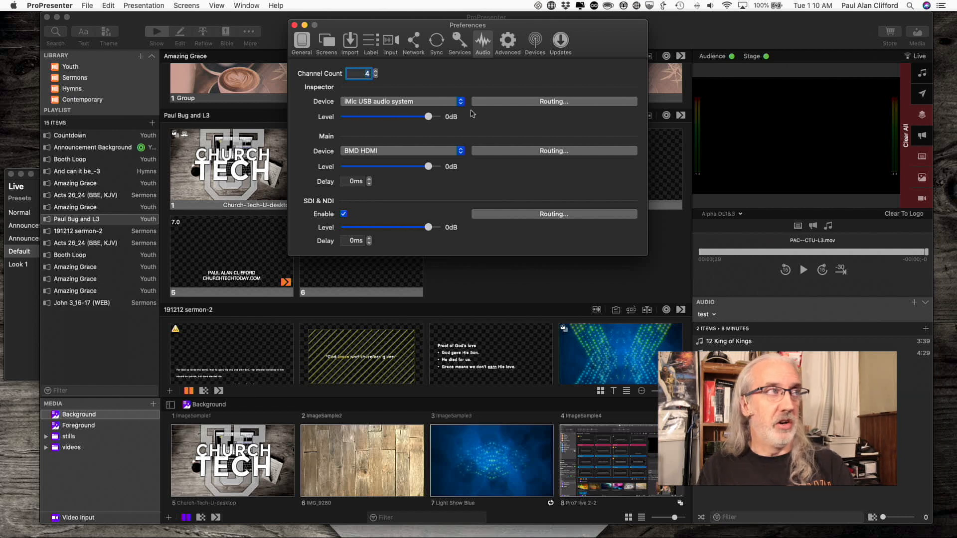
{"action": "mouse_move", "coordinate": [399, 121]}
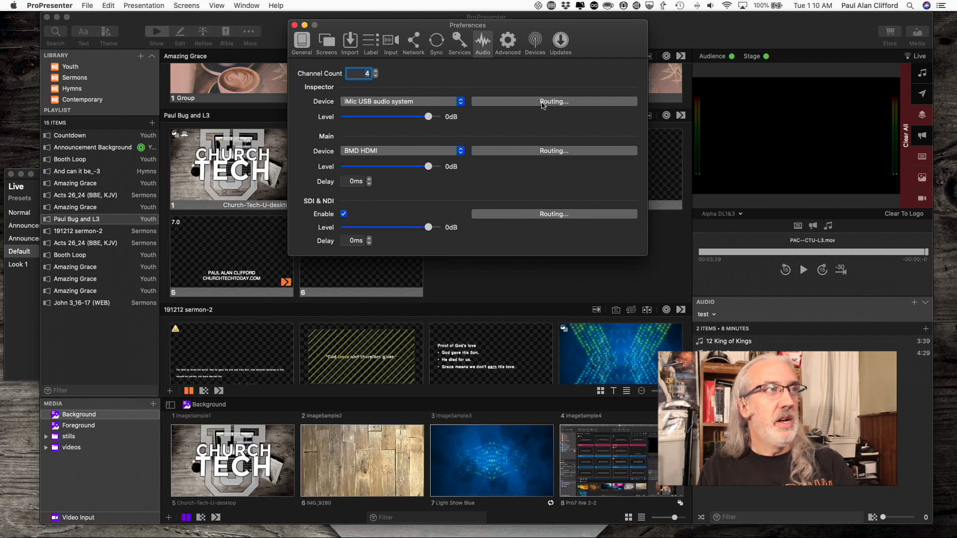
{"action": "left_click", "coordinate": [554, 102]}
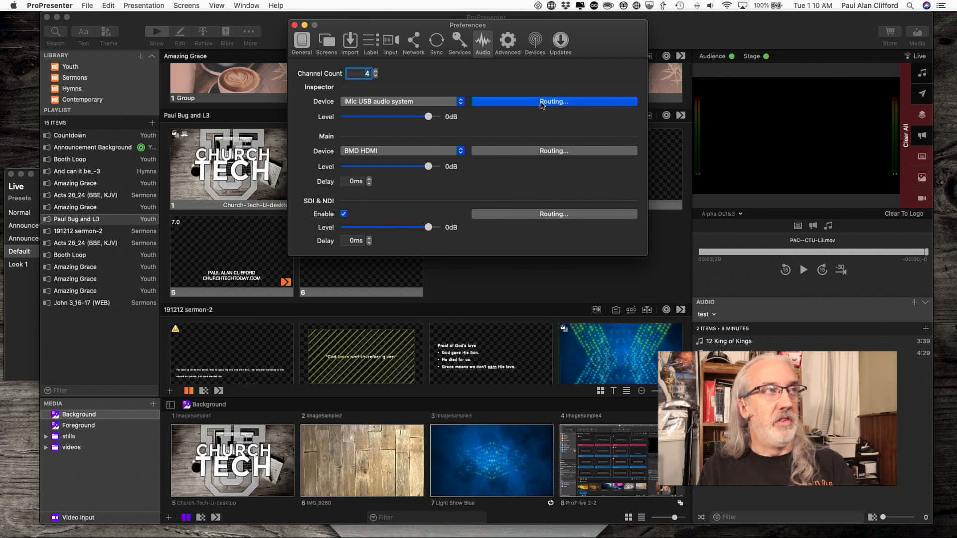
In the Inspector routing grid, map Pro Channel 3 to device channel 1 and Pro Channel 4 to channel 2.
{"action": "left_click", "coordinate": [554, 101]}
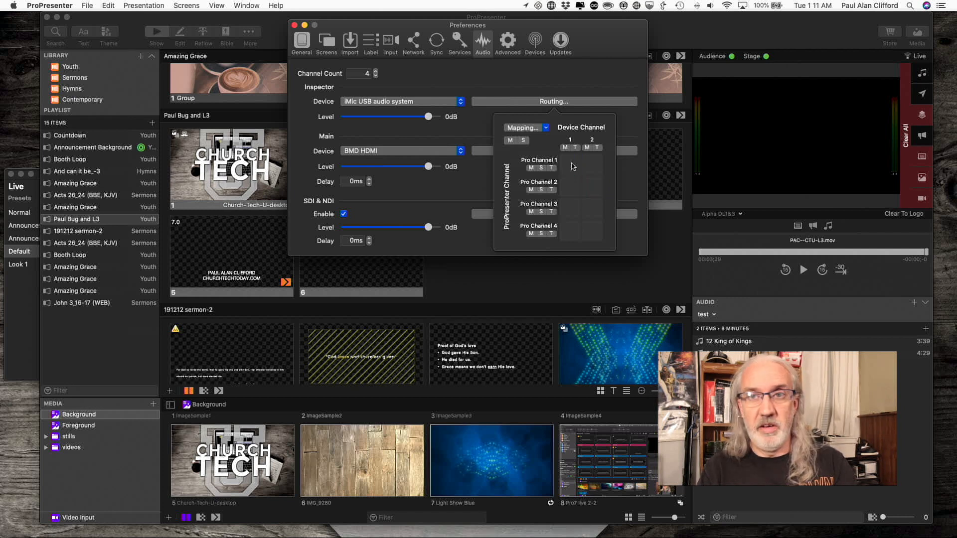
{"action": "mouse_move", "coordinate": [572, 202]}
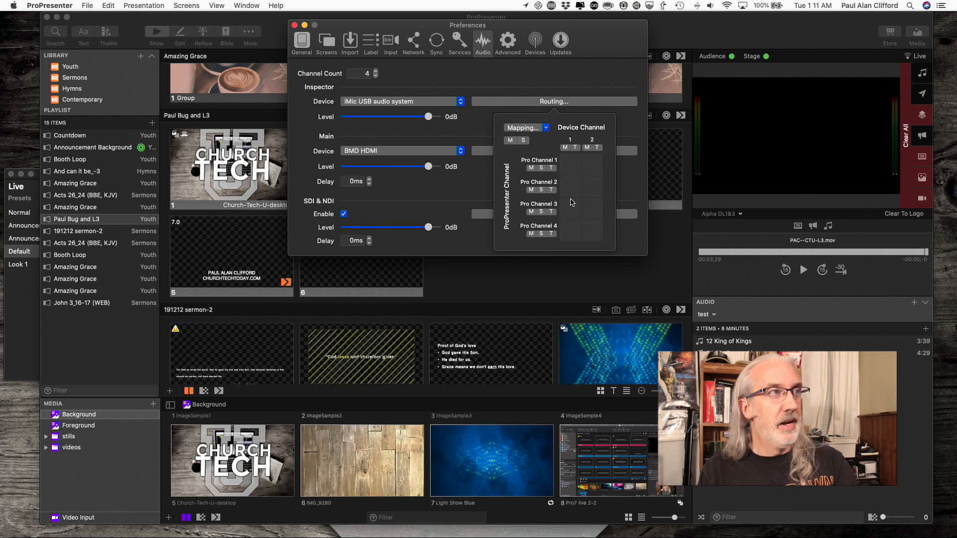
{"action": "left_click", "coordinate": [569, 208]}
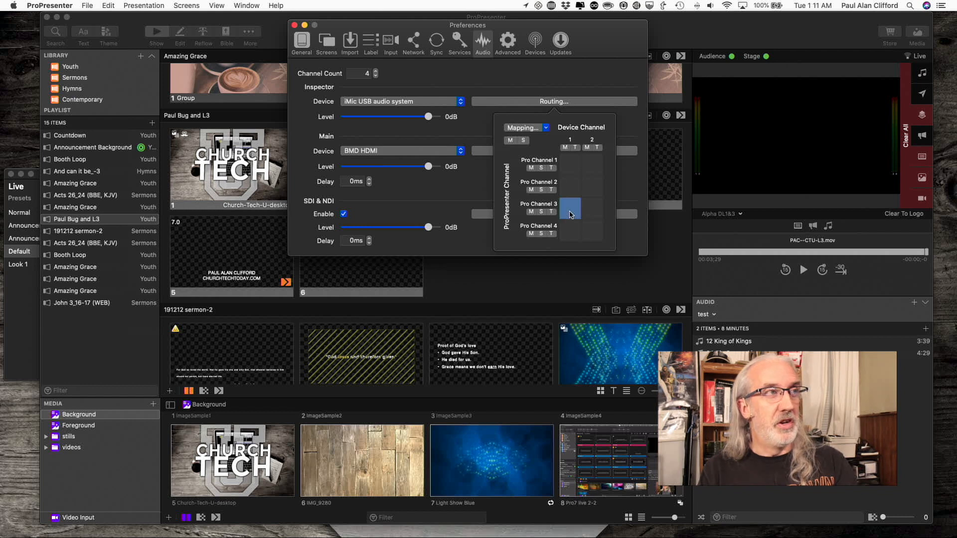
{"action": "left_click", "coordinate": [592, 231]}
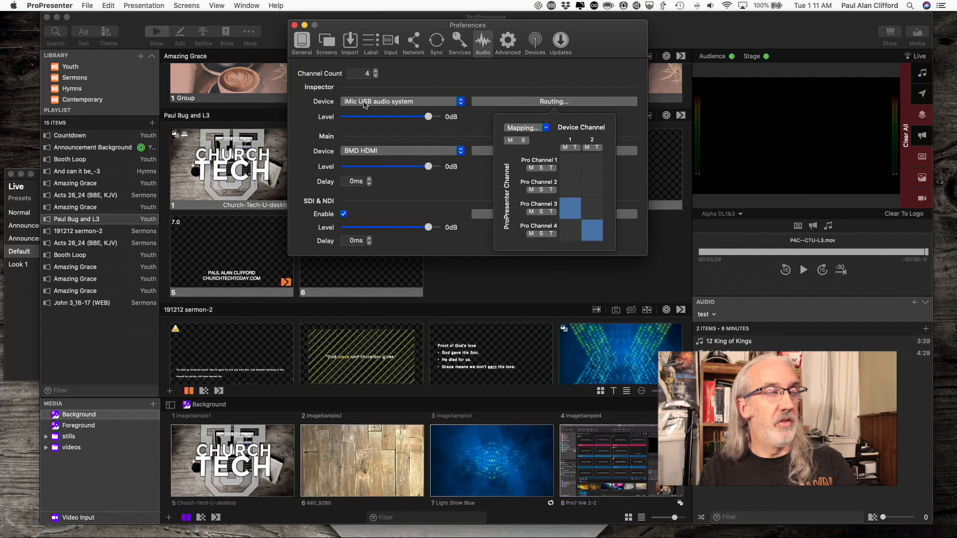
{"action": "mouse_move", "coordinate": [416, 109]}
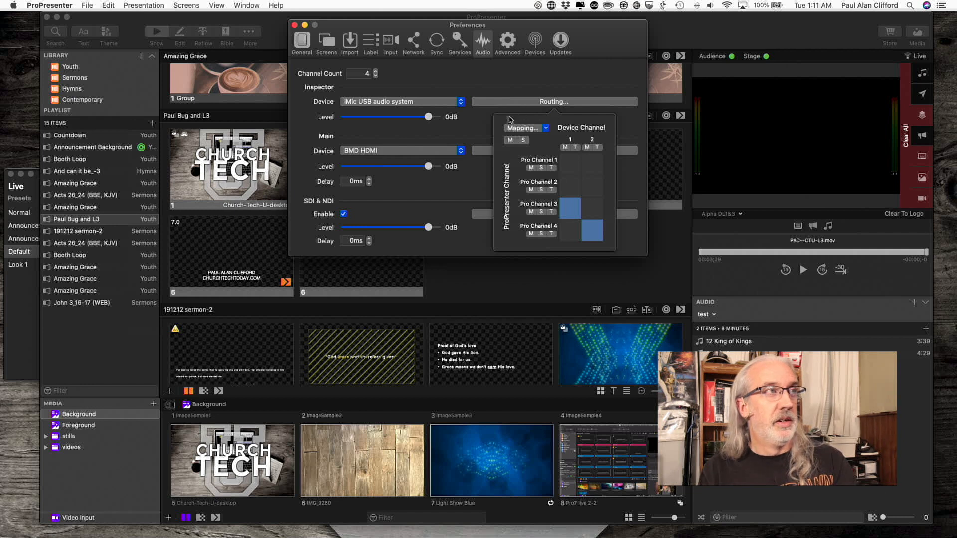
{"action": "mouse_move", "coordinate": [589, 147]}
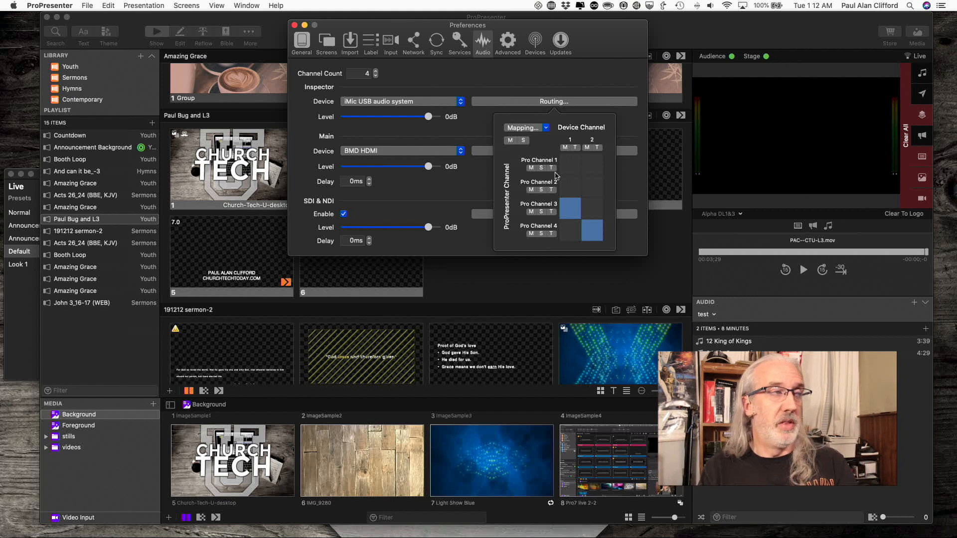
{"action": "mouse_move", "coordinate": [548, 260]}
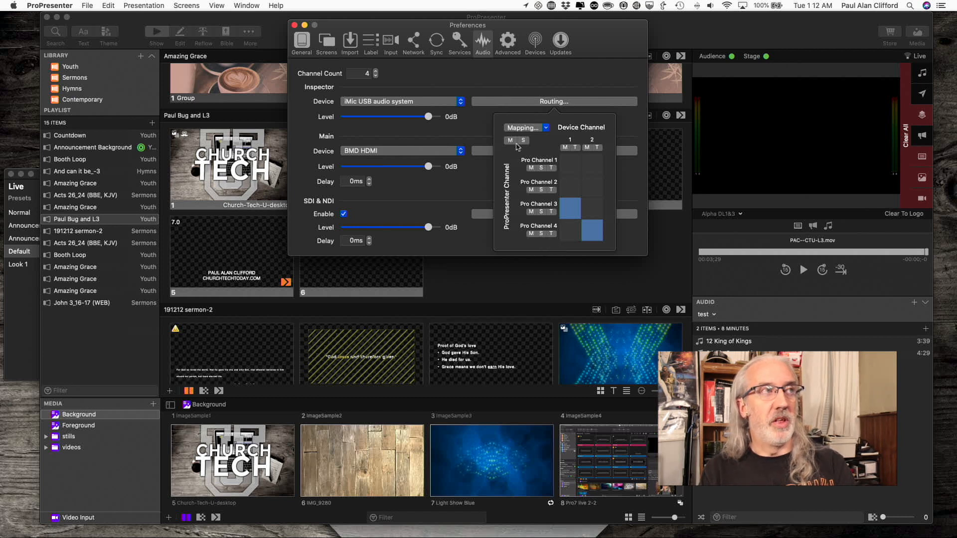
{"action": "mouse_move", "coordinate": [509, 140]}
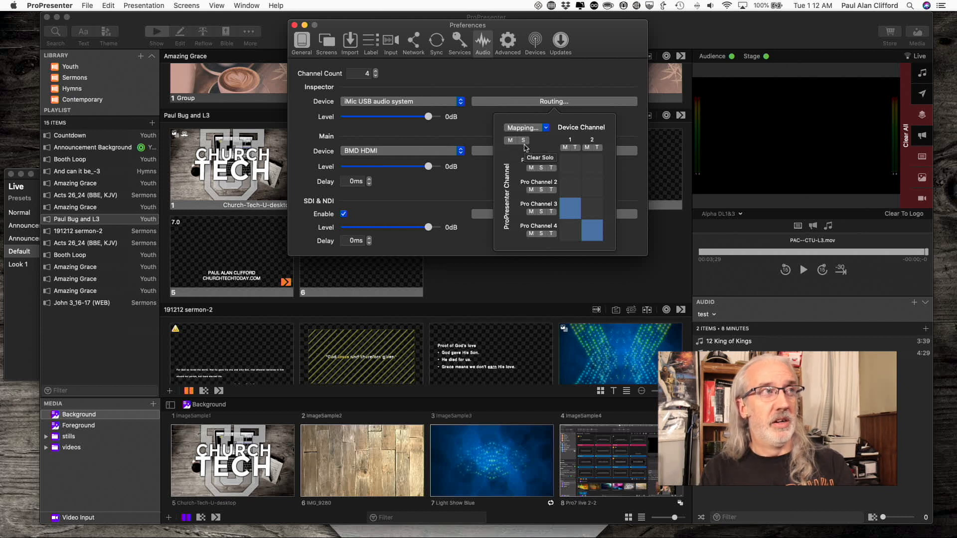
Try the Auto and Clear mapping options, keep the 3→1, 4→2 mapping and close the routing map.
{"action": "left_click", "coordinate": [546, 127]}
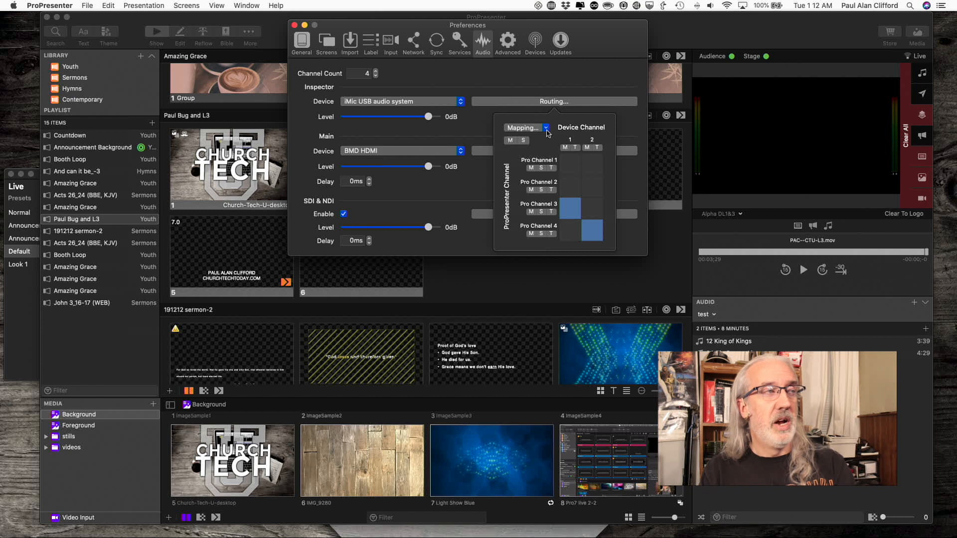
{"action": "left_click", "coordinate": [526, 128]}
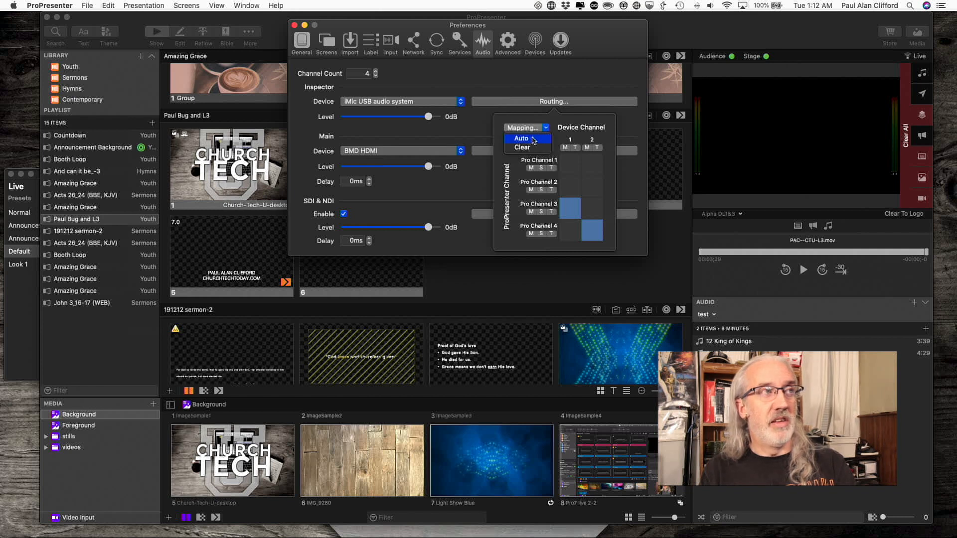
{"action": "left_click", "coordinate": [521, 138]}
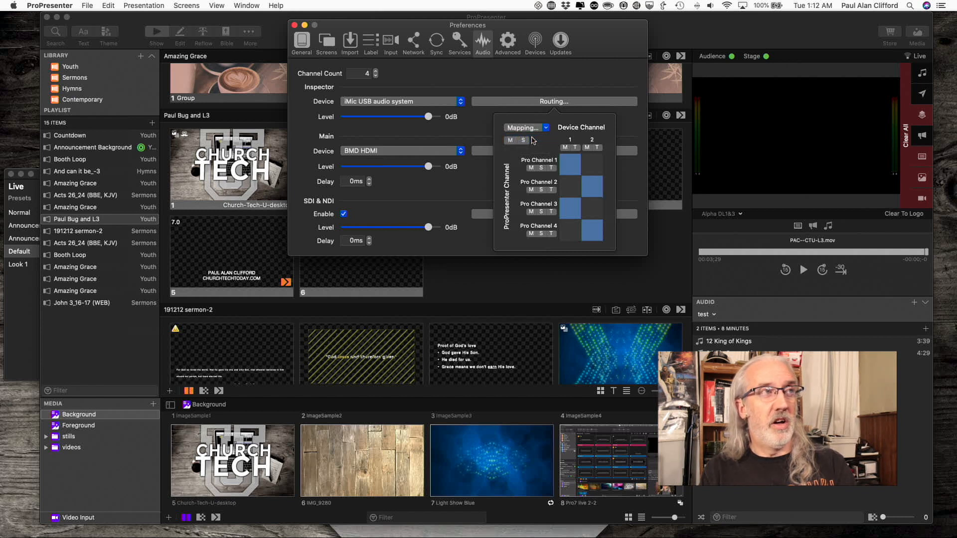
{"action": "left_click", "coordinate": [569, 164]}
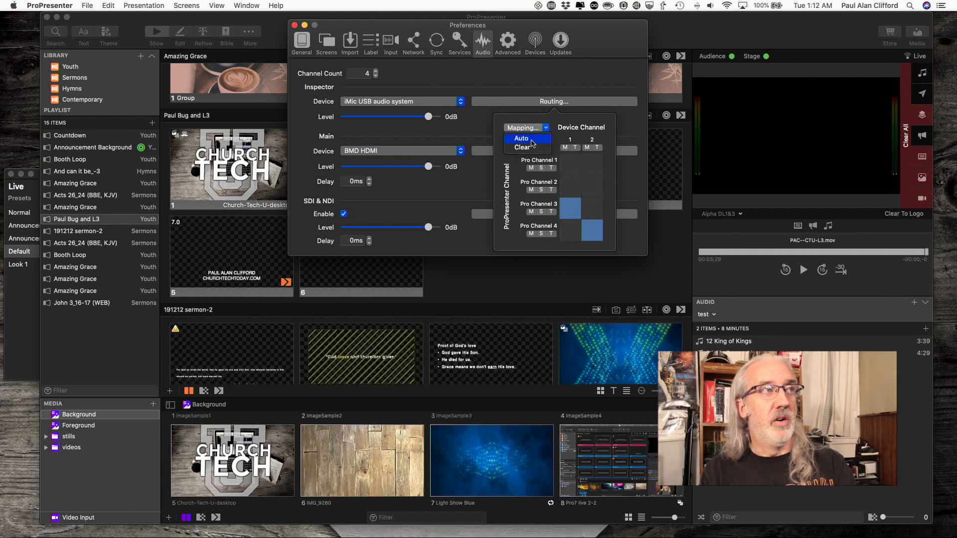
{"action": "left_click", "coordinate": [522, 138]}
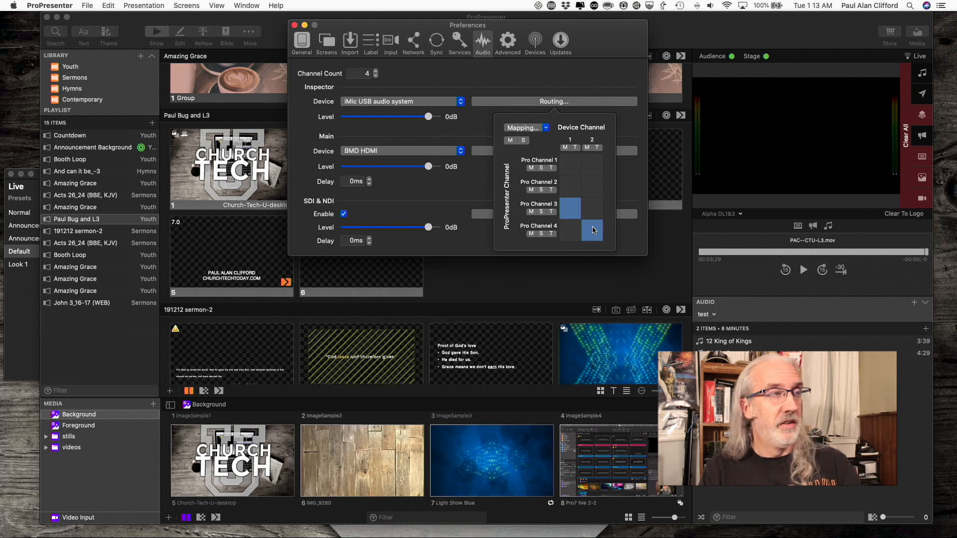
{"action": "left_click", "coordinate": [592, 230]}
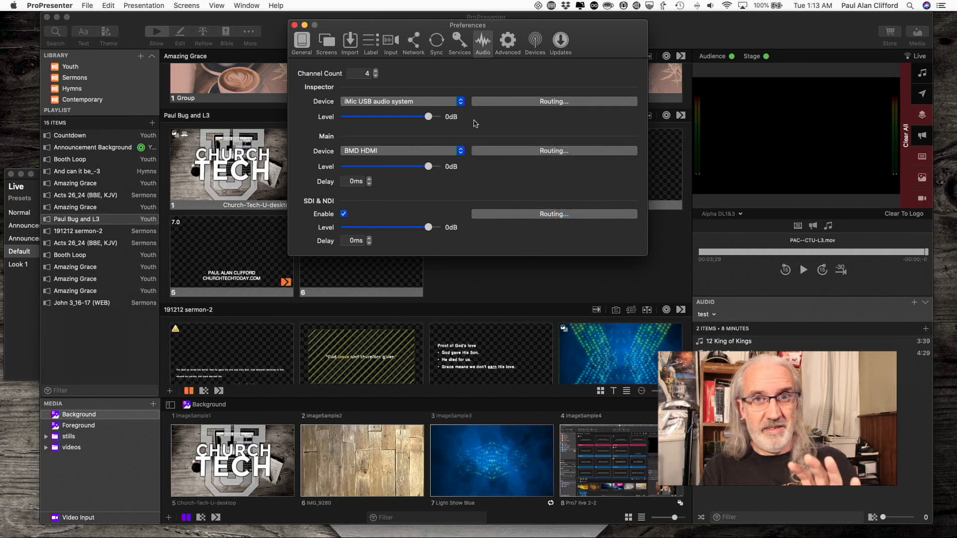
{"action": "mouse_move", "coordinate": [295, 25]}
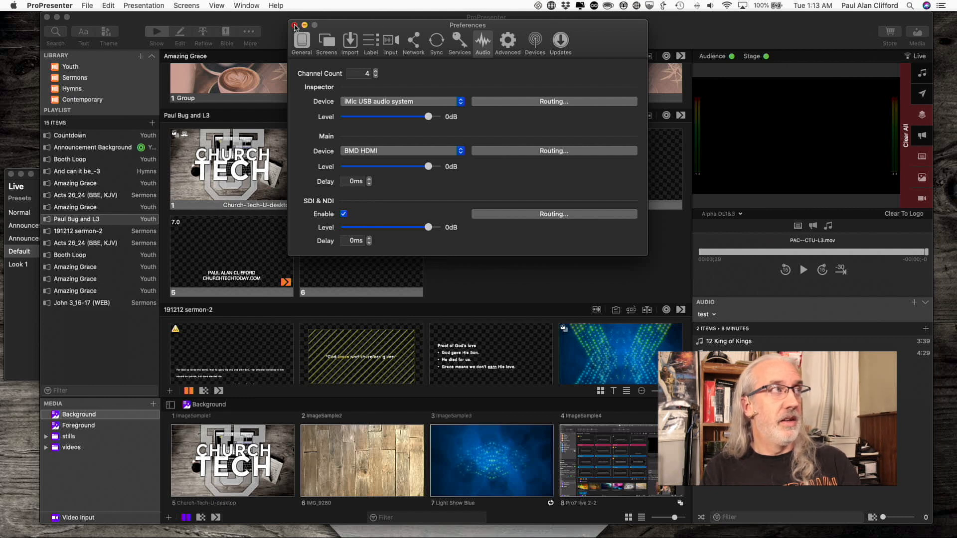
Close Preferences and open the Inspector for the 1_Minute_Timer video in the Foreground folder.
{"action": "left_click", "coordinate": [295, 26]}
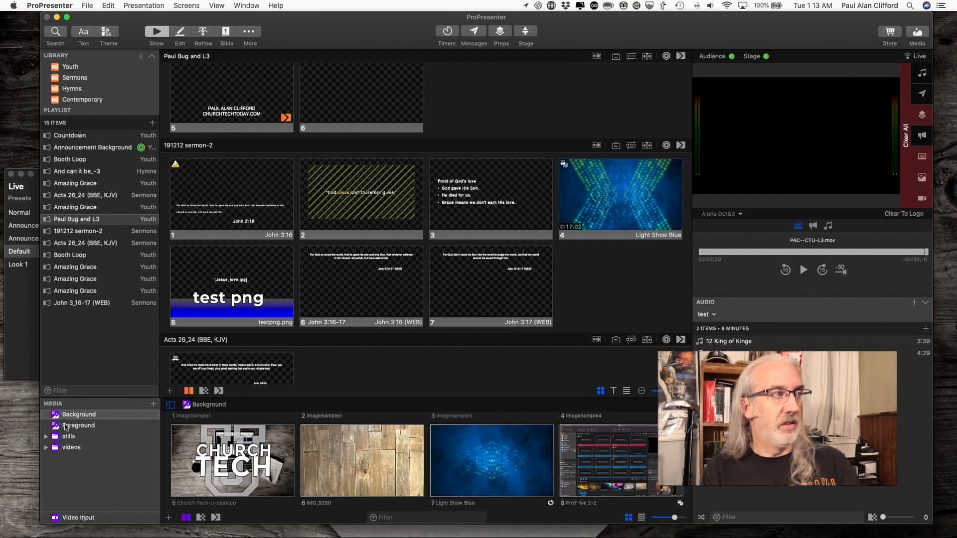
{"action": "left_click", "coordinate": [78, 426]}
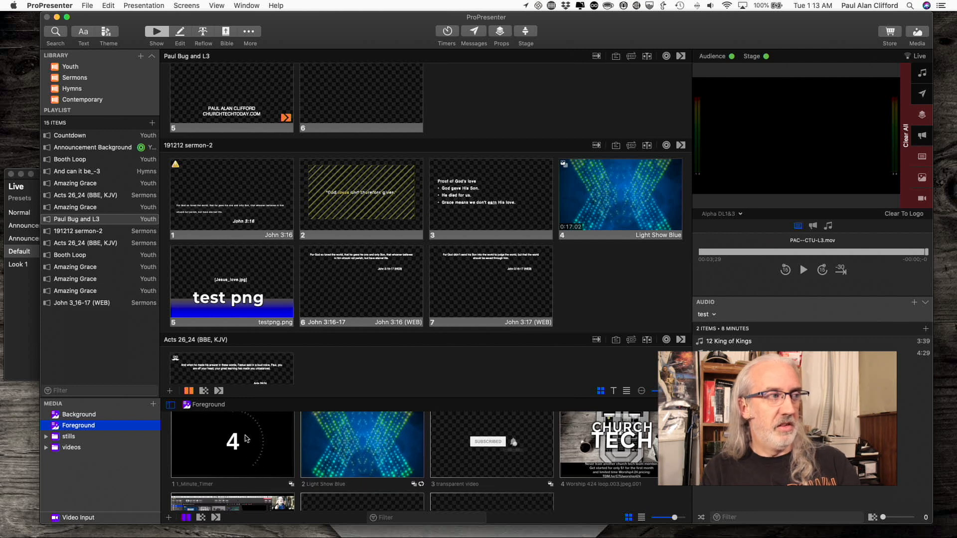
{"action": "right_click", "coordinate": [247, 440]}
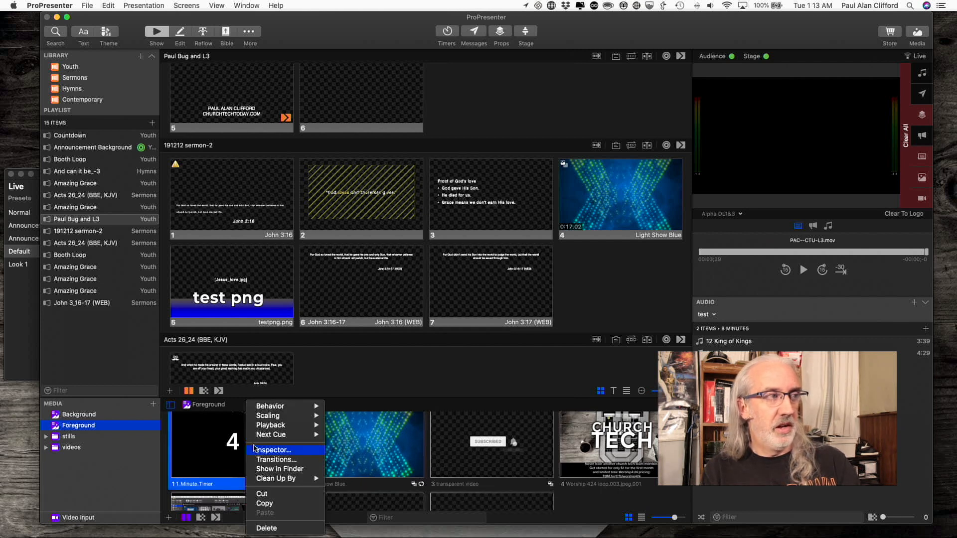
{"action": "left_click", "coordinate": [272, 449]}
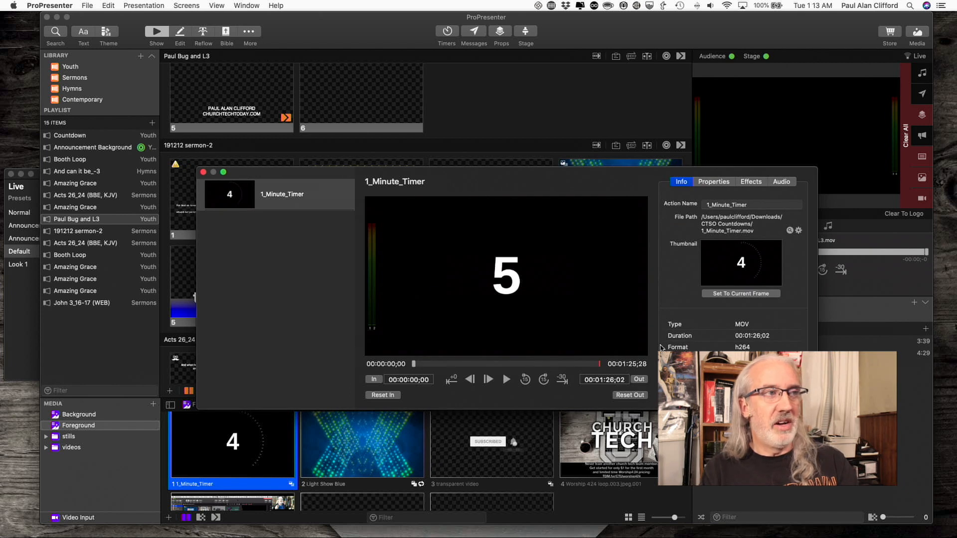
Scrub the 1_Minute_Timer preview near its end and play the countdown to 0.
{"action": "left_click_drag", "start_coordinate": [413, 364], "coordinate": [547, 363]}
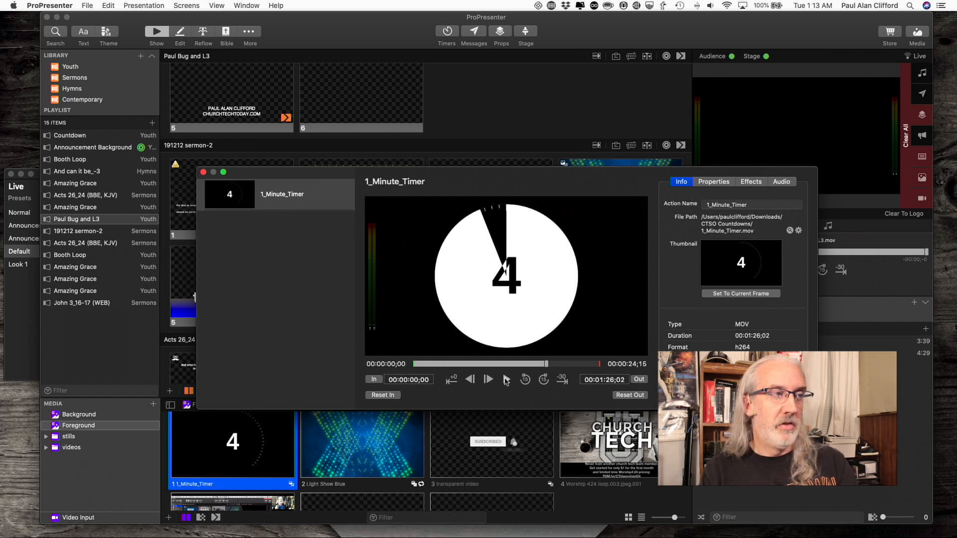
{"action": "left_click", "coordinate": [507, 378]}
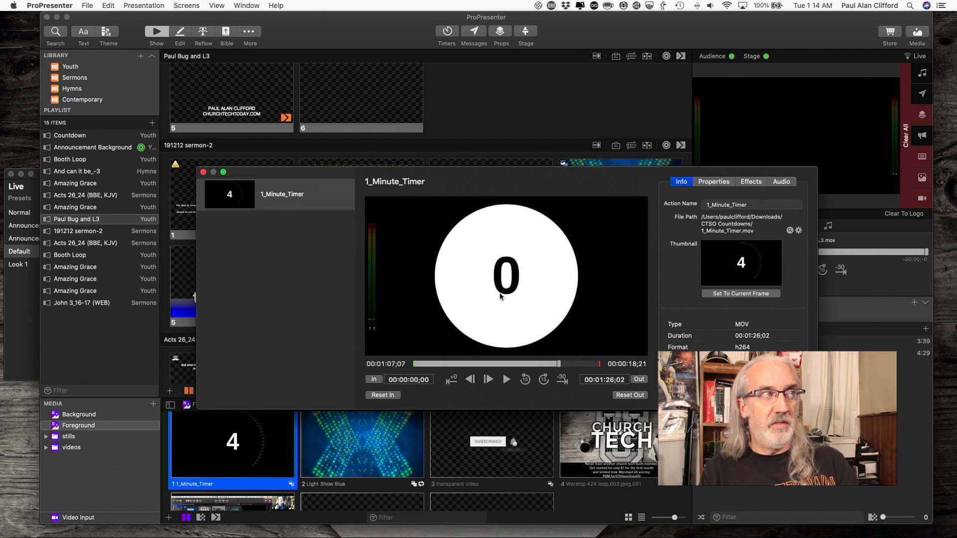
{"action": "mouse_move", "coordinate": [458, 306]}
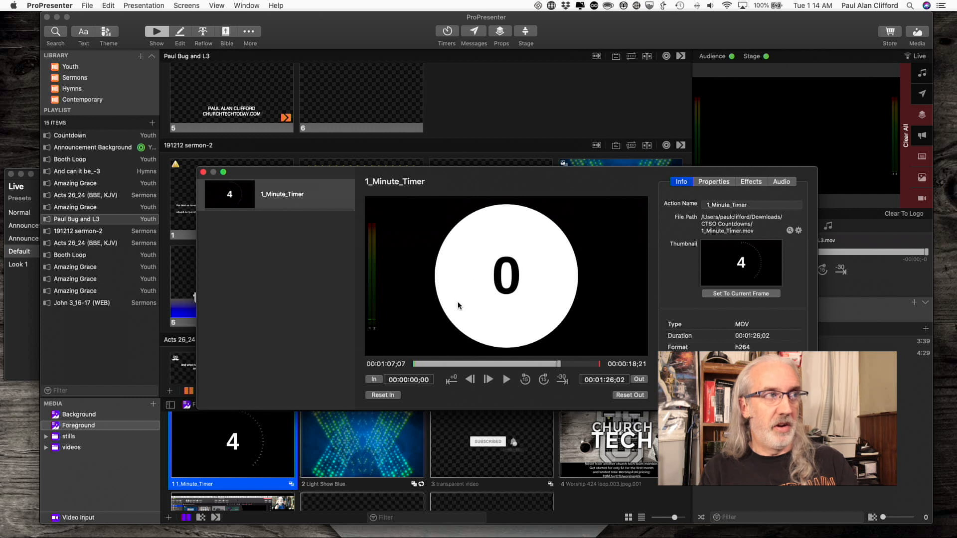
{"action": "mouse_move", "coordinate": [408, 293]}
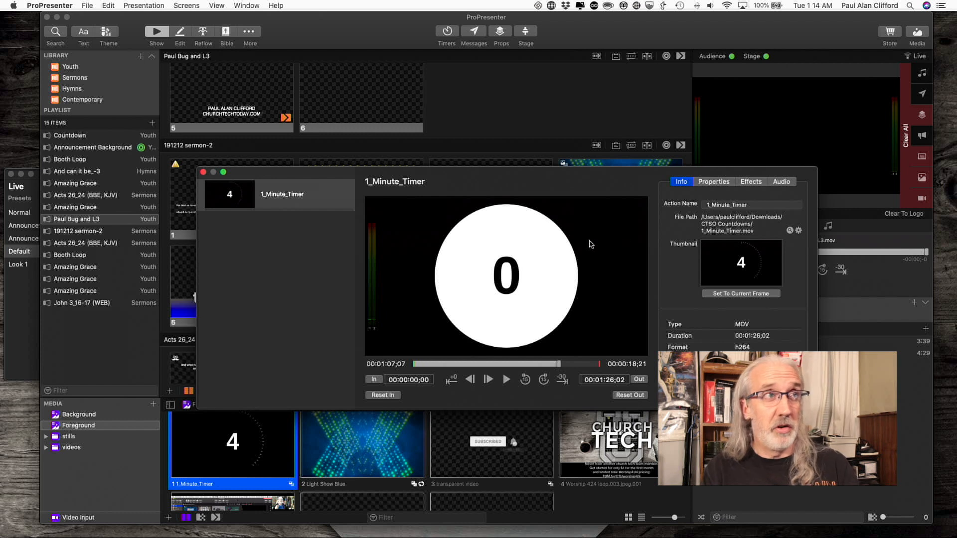
In the video's Audio settings, open Channel Routing and clear the existing channel mappings.
{"action": "left_click", "coordinate": [781, 182]}
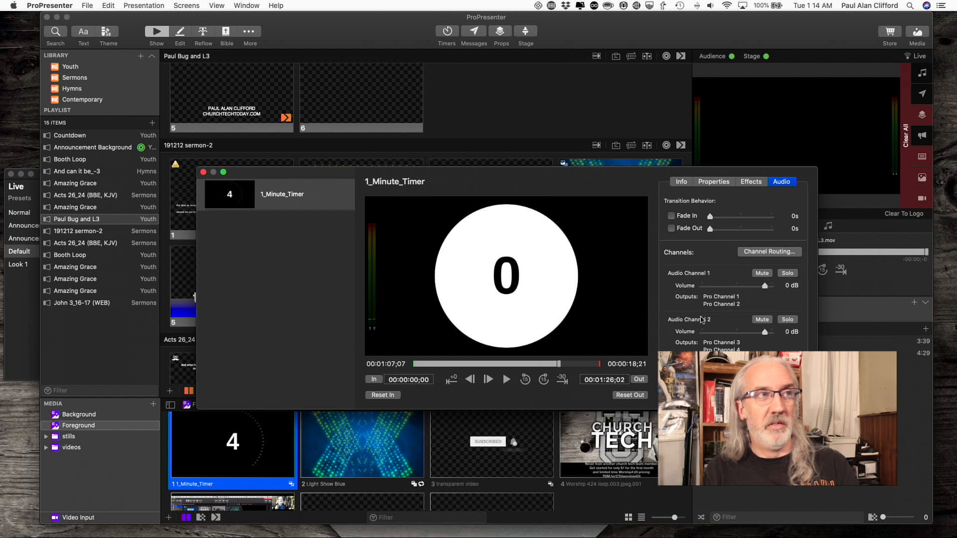
{"action": "mouse_move", "coordinate": [729, 293]}
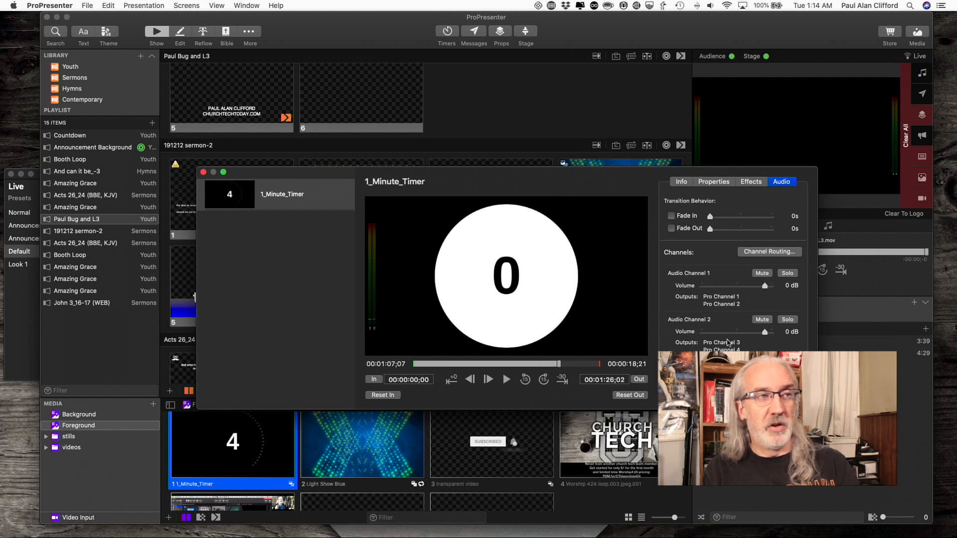
{"action": "left_click", "coordinate": [770, 251]}
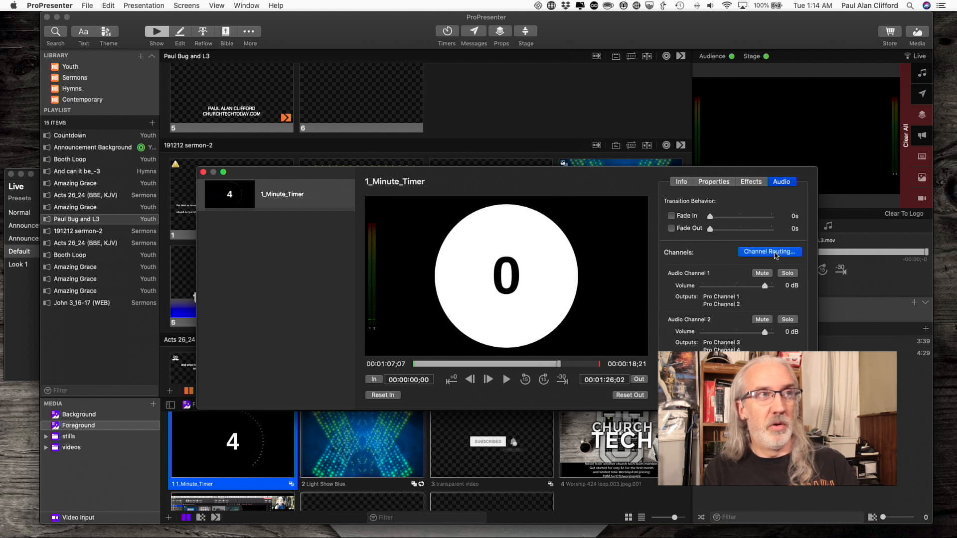
{"action": "left_click", "coordinate": [769, 251]}
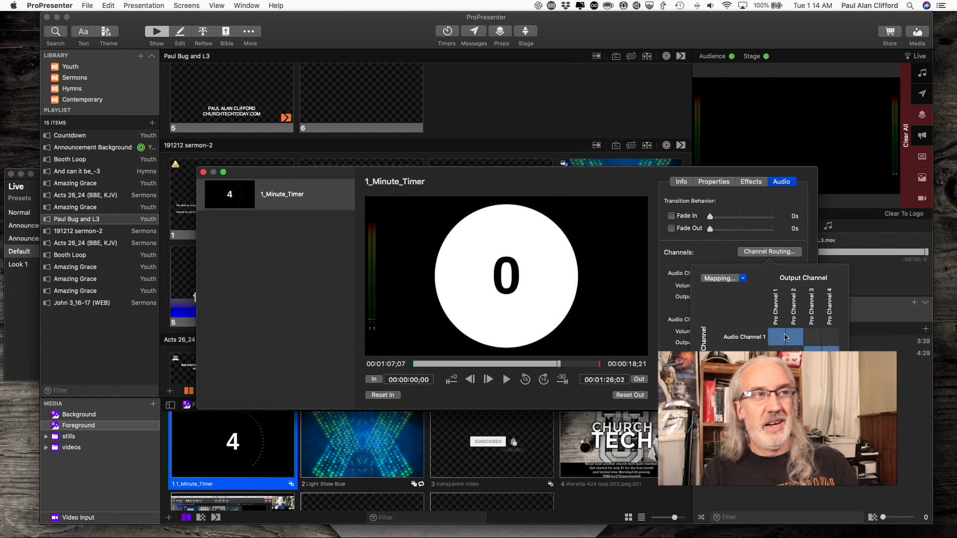
{"action": "left_click", "coordinate": [722, 278]}
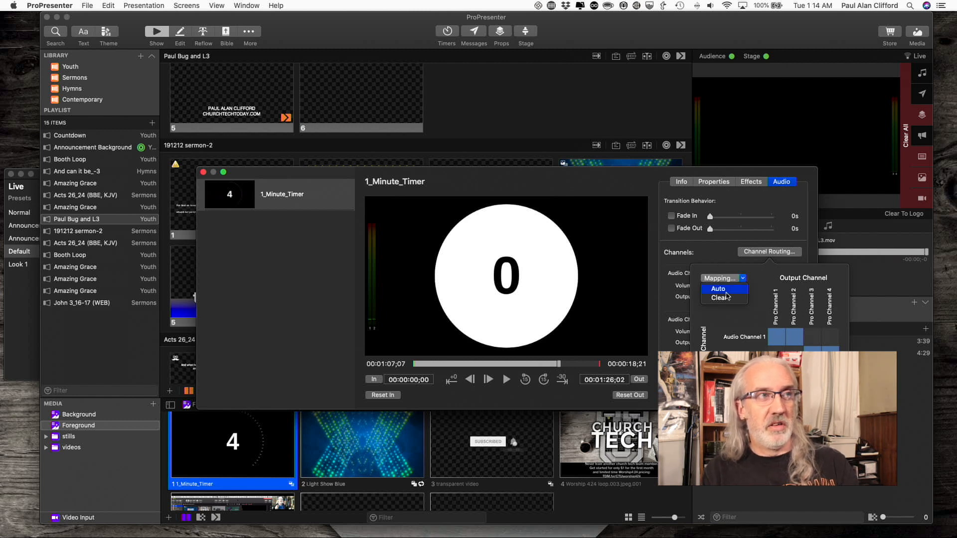
{"action": "left_click", "coordinate": [719, 297]}
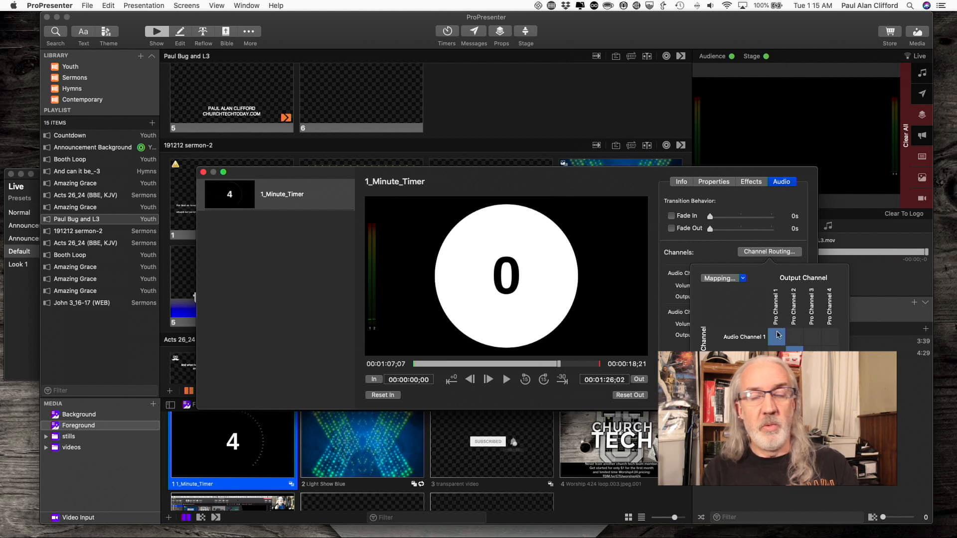
{"action": "mouse_move", "coordinate": [788, 342]}
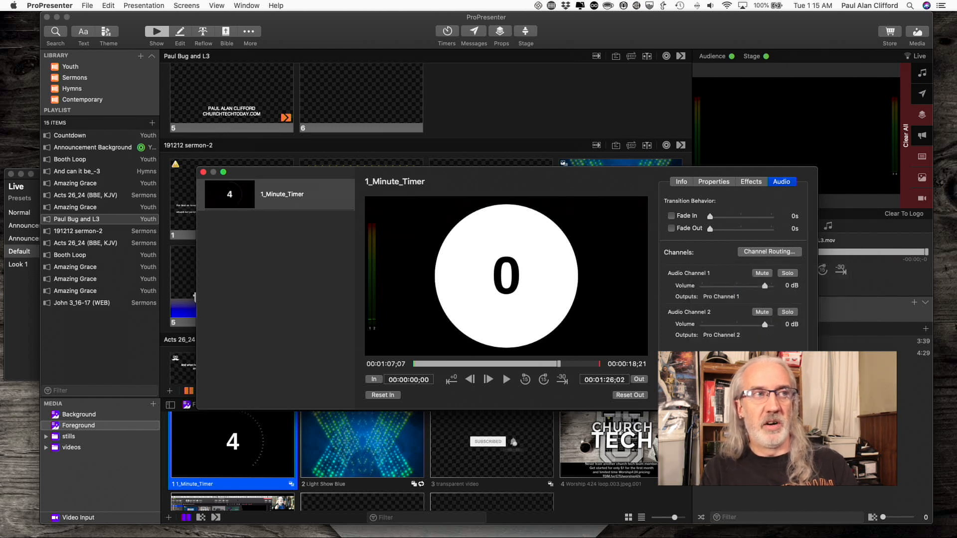
{"action": "mouse_move", "coordinate": [753, 288]}
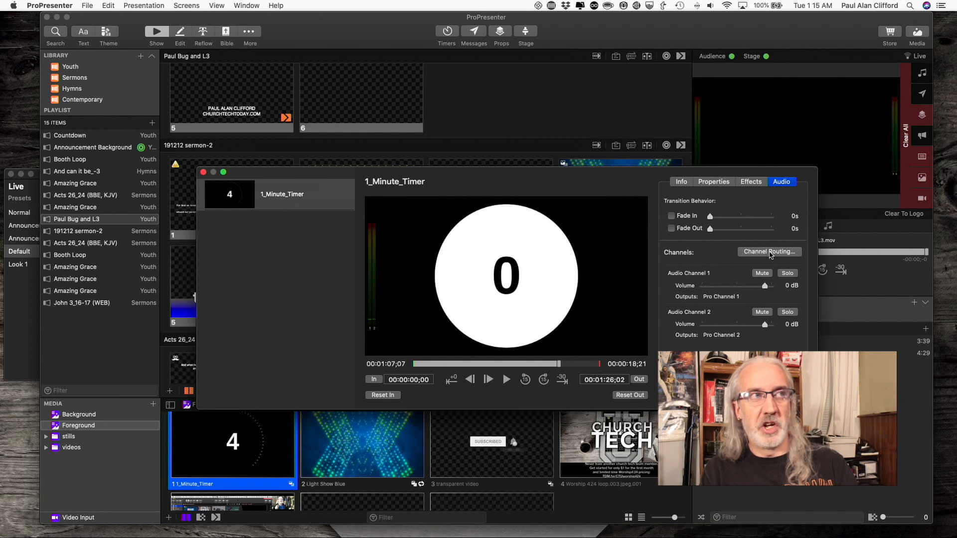
{"action": "mouse_move", "coordinate": [742, 325]}
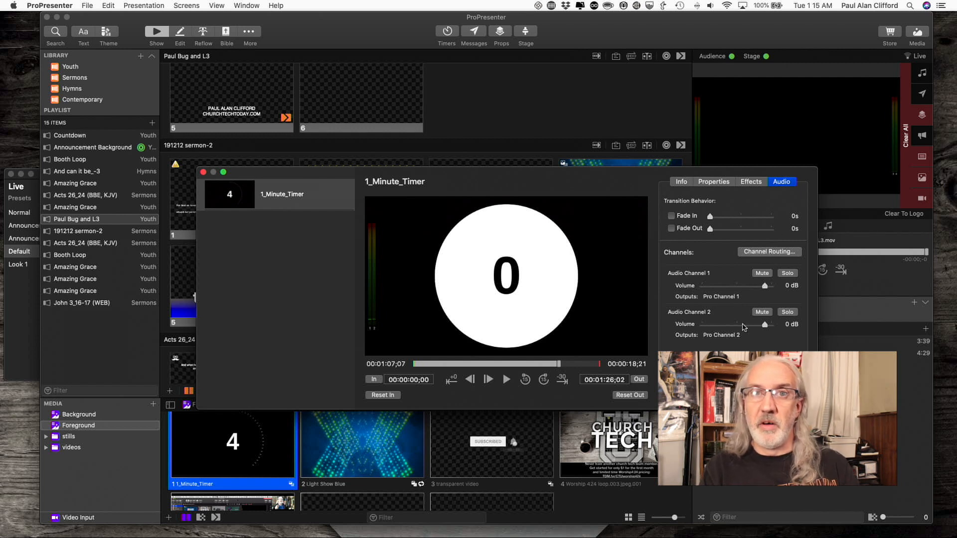